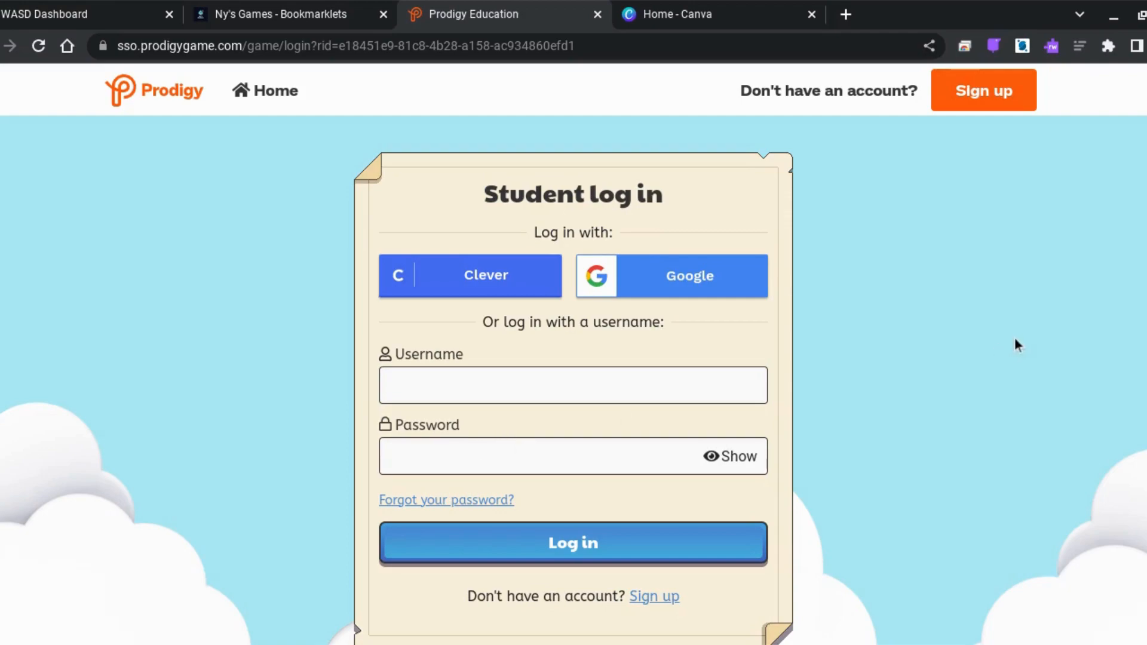
pyautogui.moveTo(952, 383)
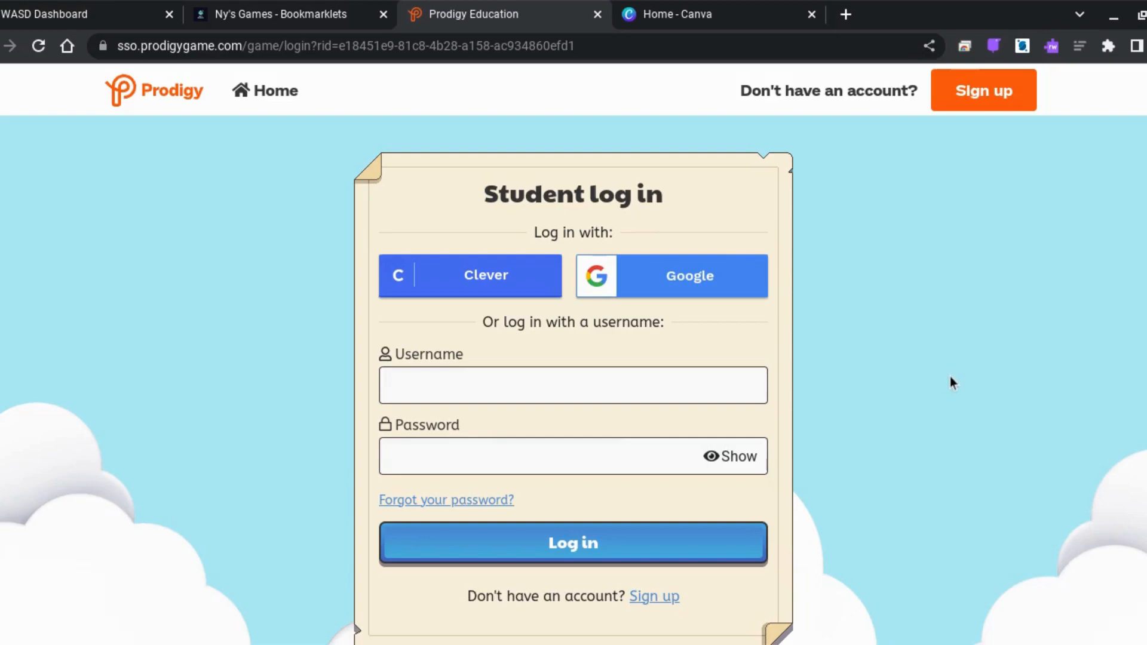
pyautogui.moveTo(961, 436)
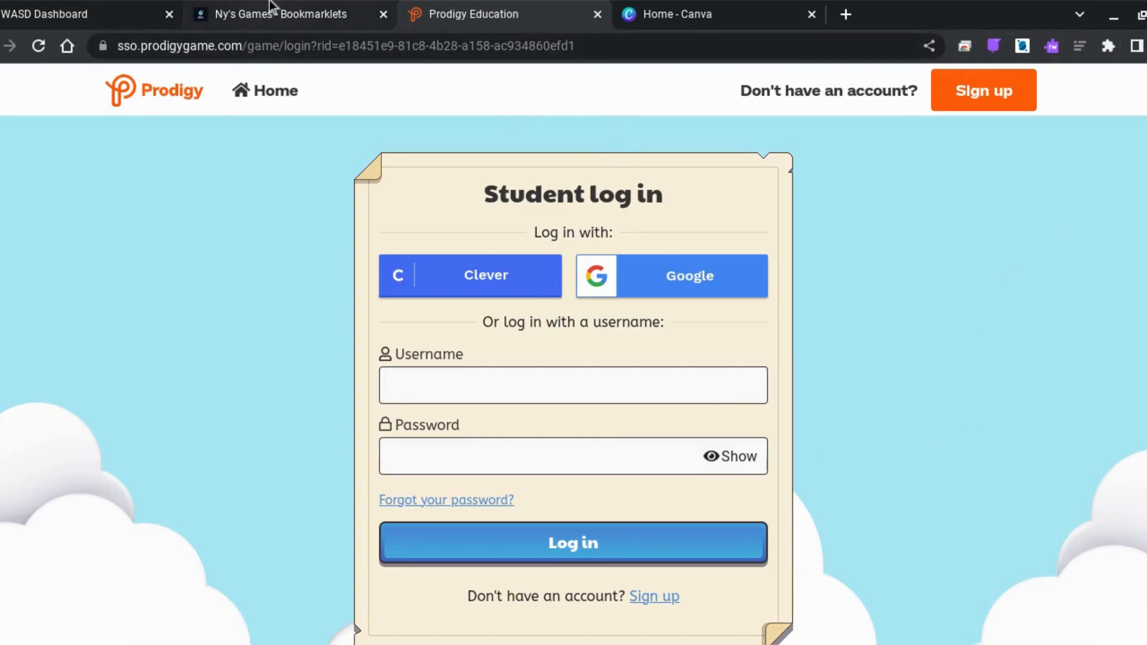
# - Switch to the Ny's Games bookmarklets page and scroll down through its scripts
pyautogui.click(285, 14)
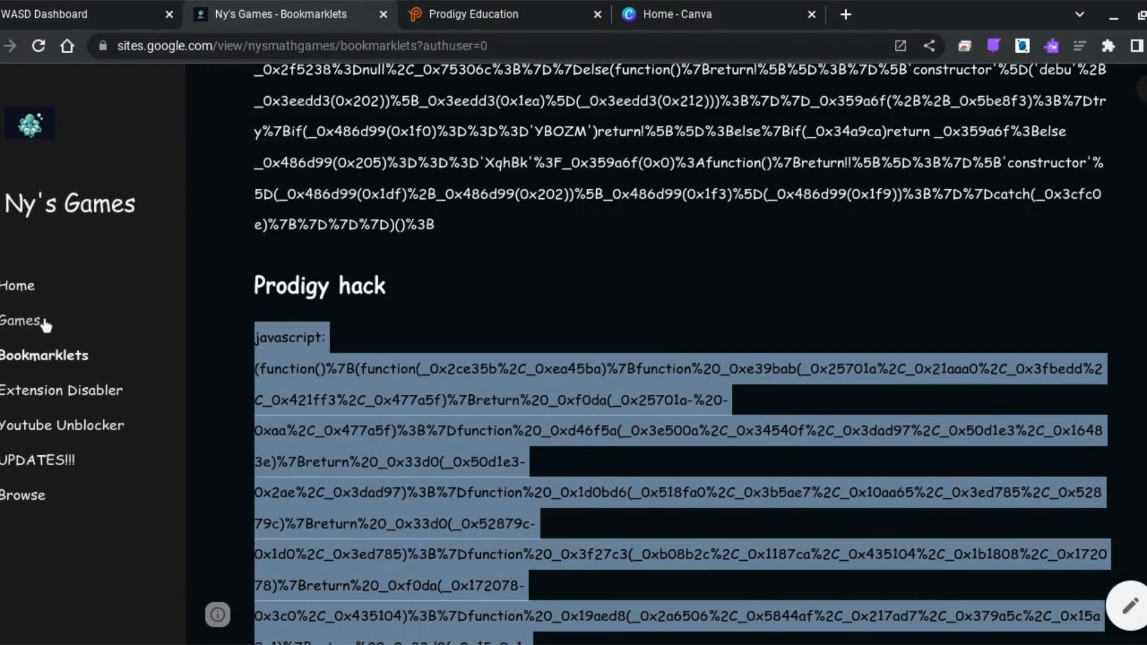
pyautogui.click(20, 320)
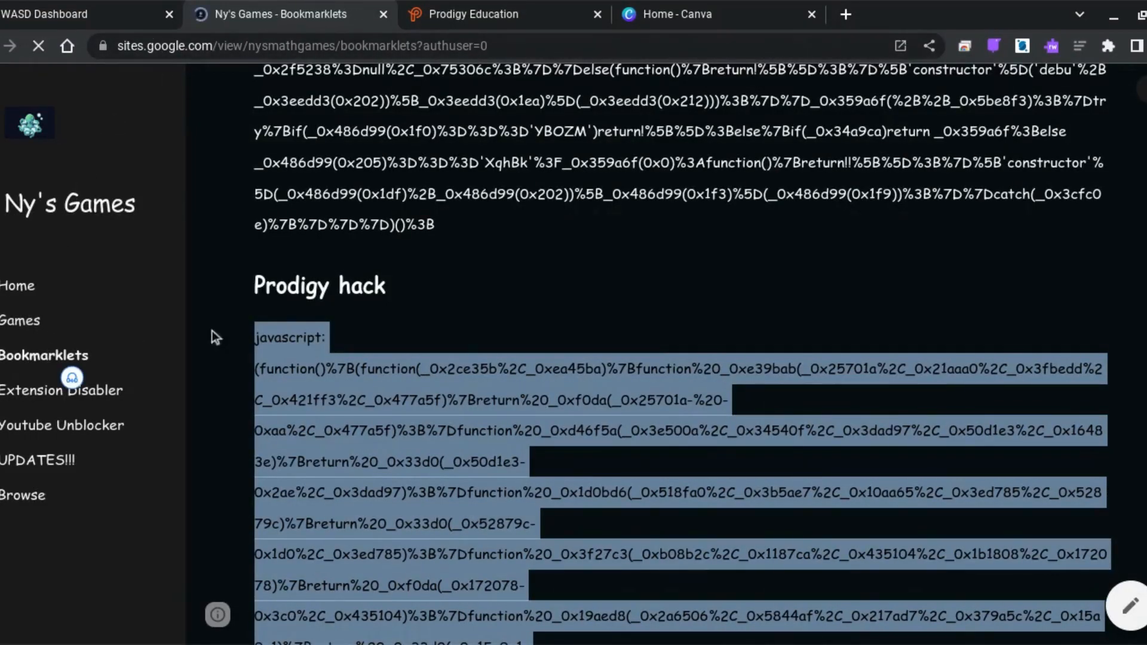
pyautogui.scroll(-3)
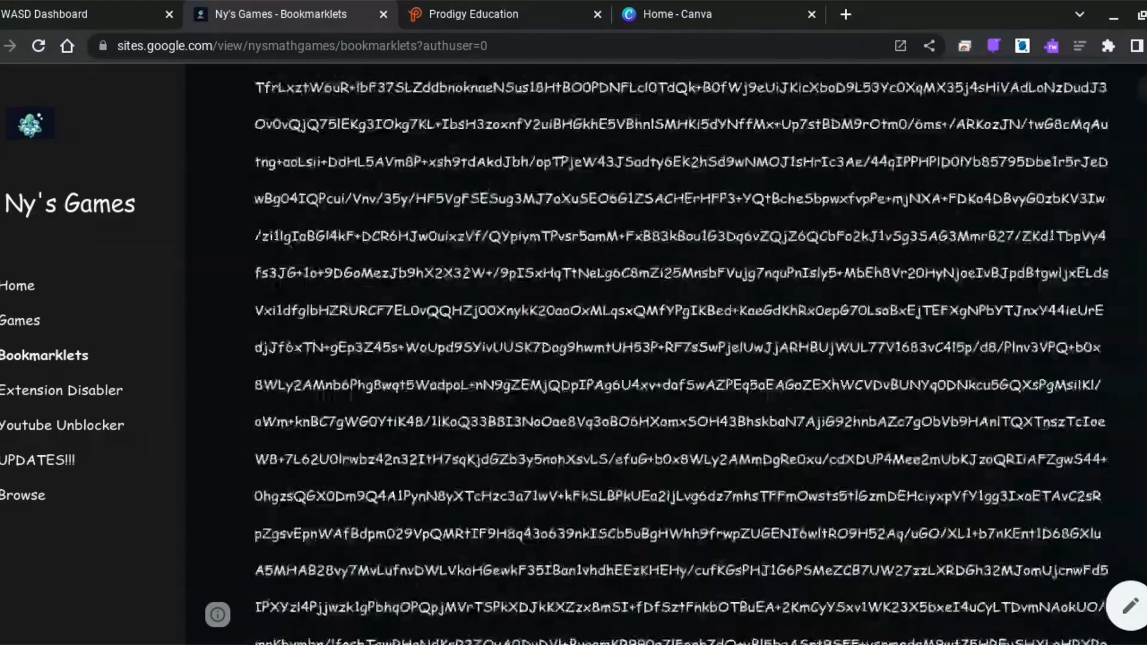
pyautogui.scroll(-3)
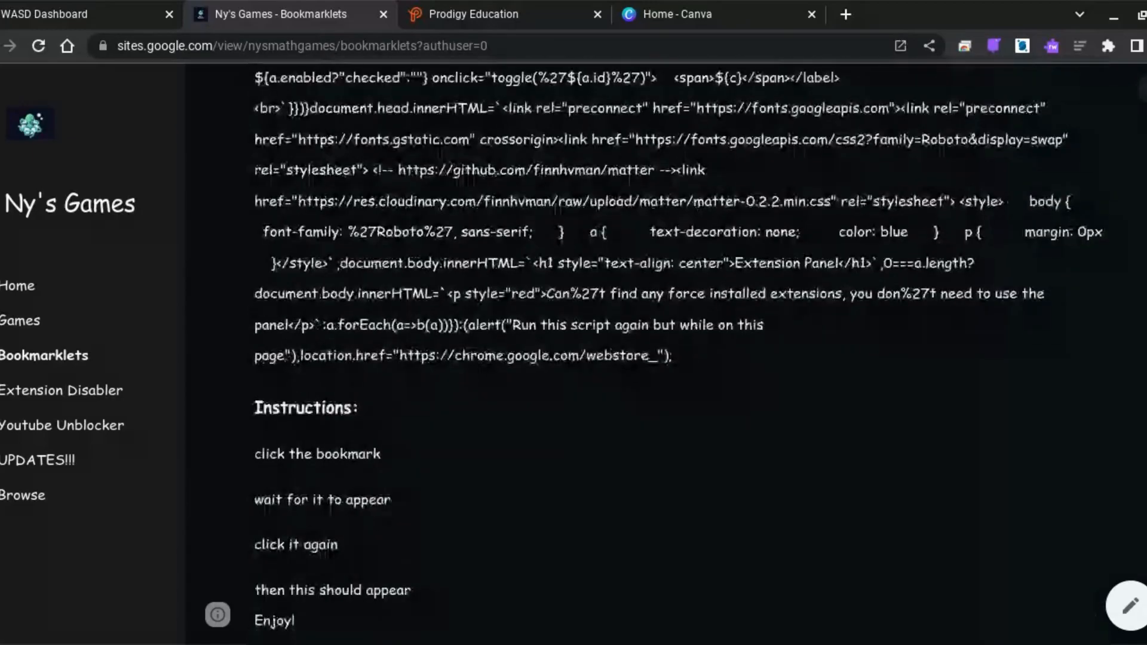
pyautogui.scroll(-3)
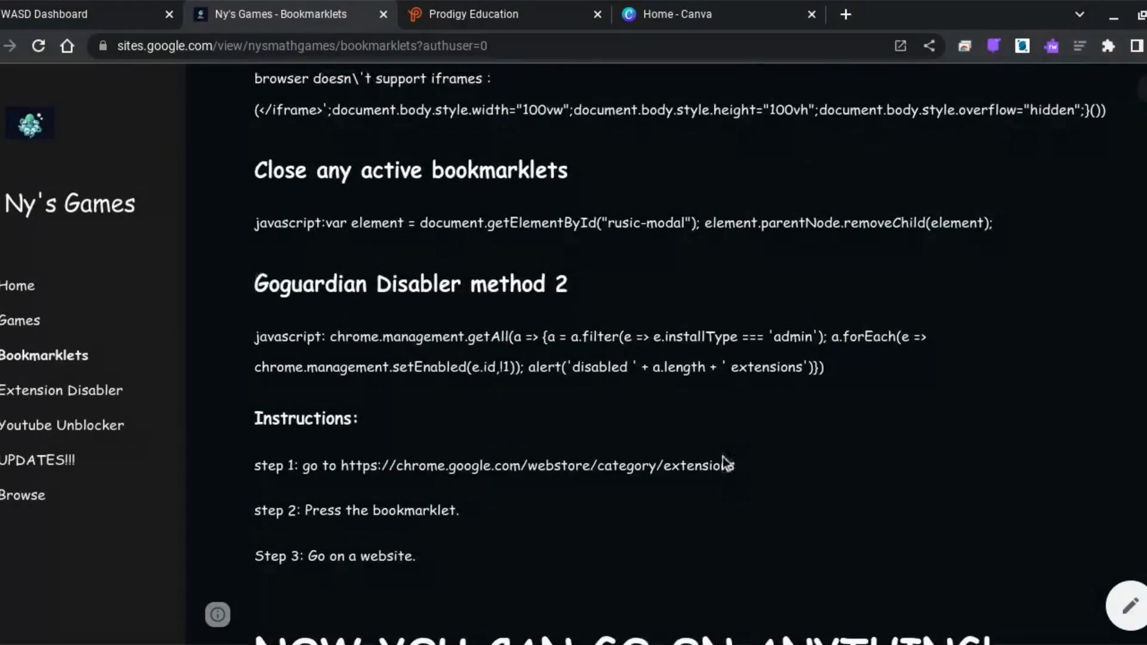
pyautogui.scroll(-3)
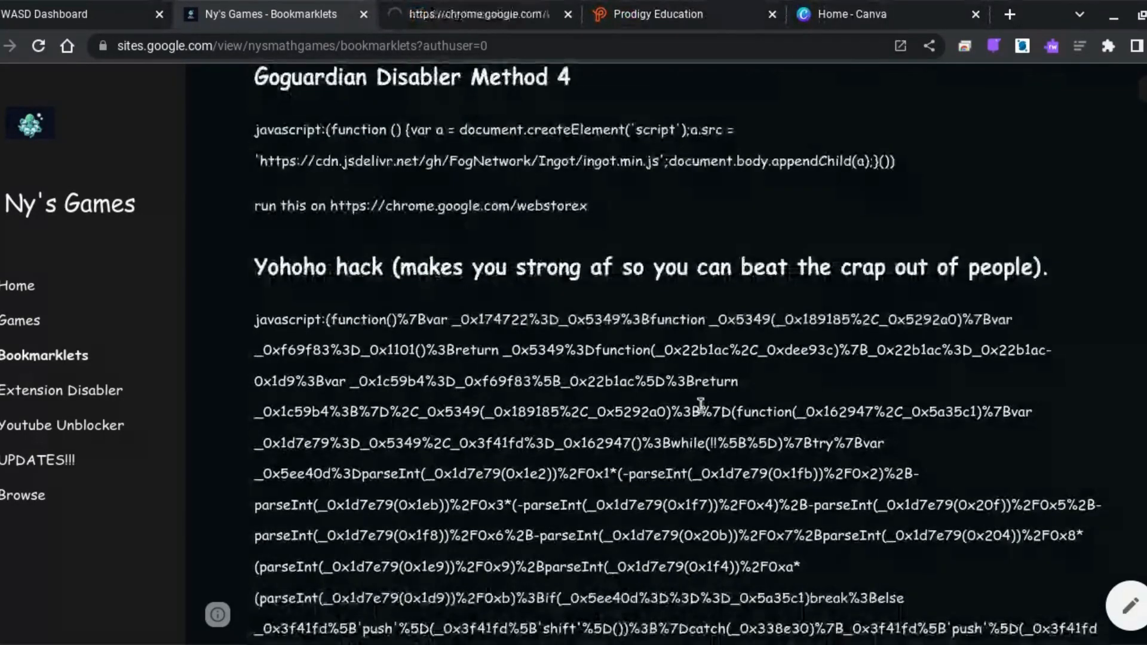
pyautogui.scroll(-3)
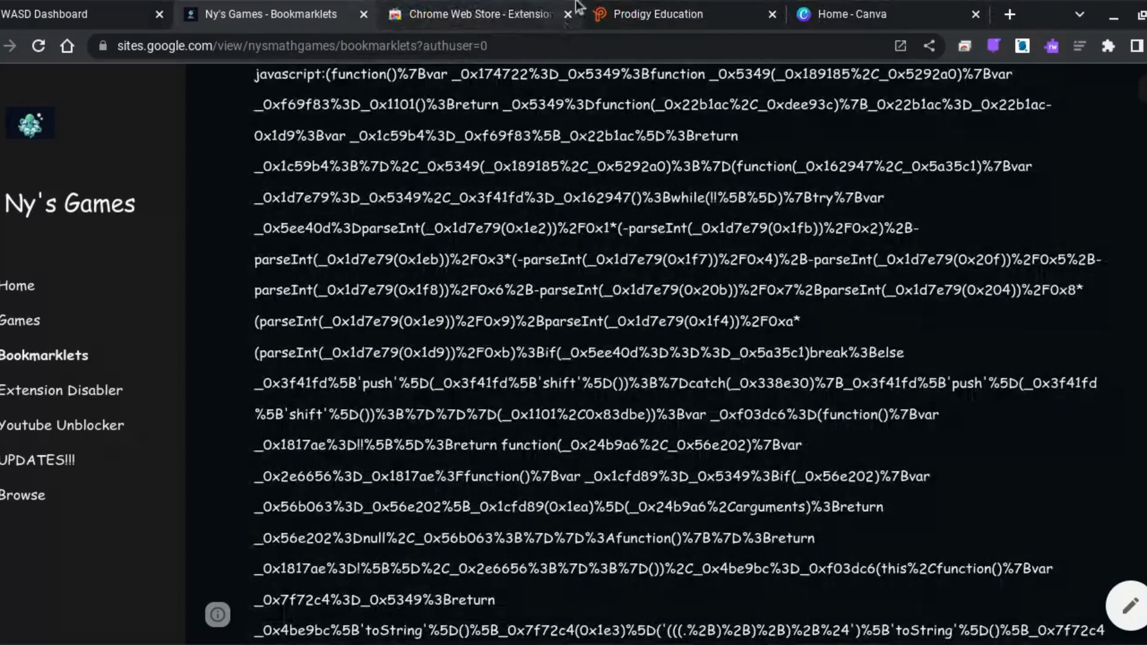
# - Close the stray Chrome Web Store tab and scroll back to the Prodigy hack code
pyautogui.click(566, 14)
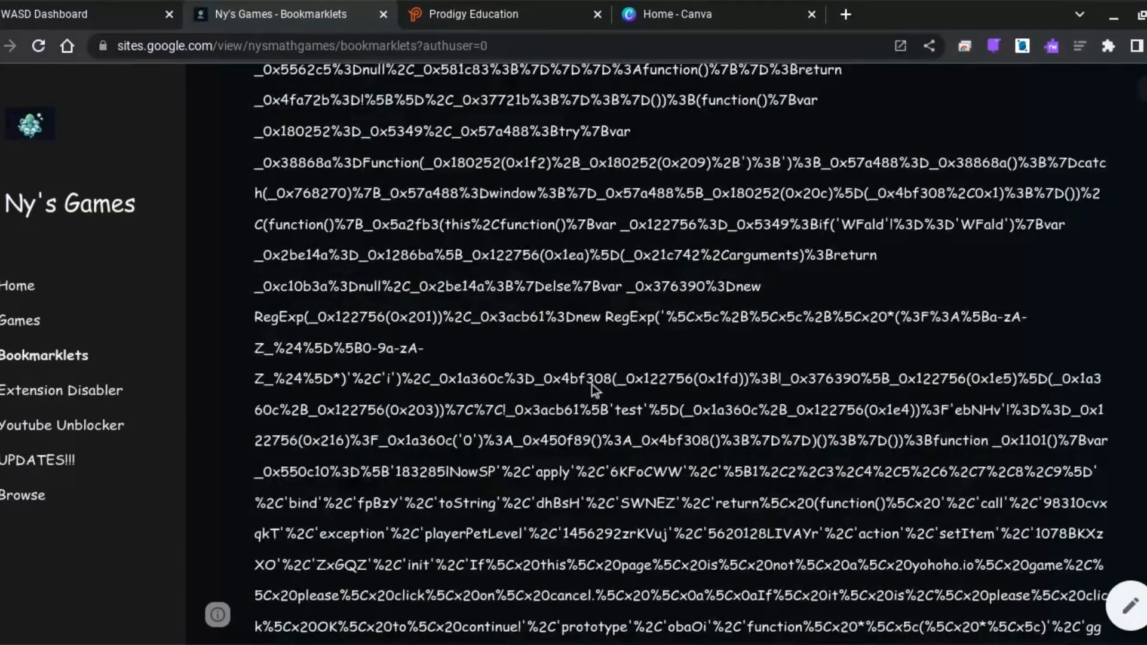
pyautogui.scroll(-3)
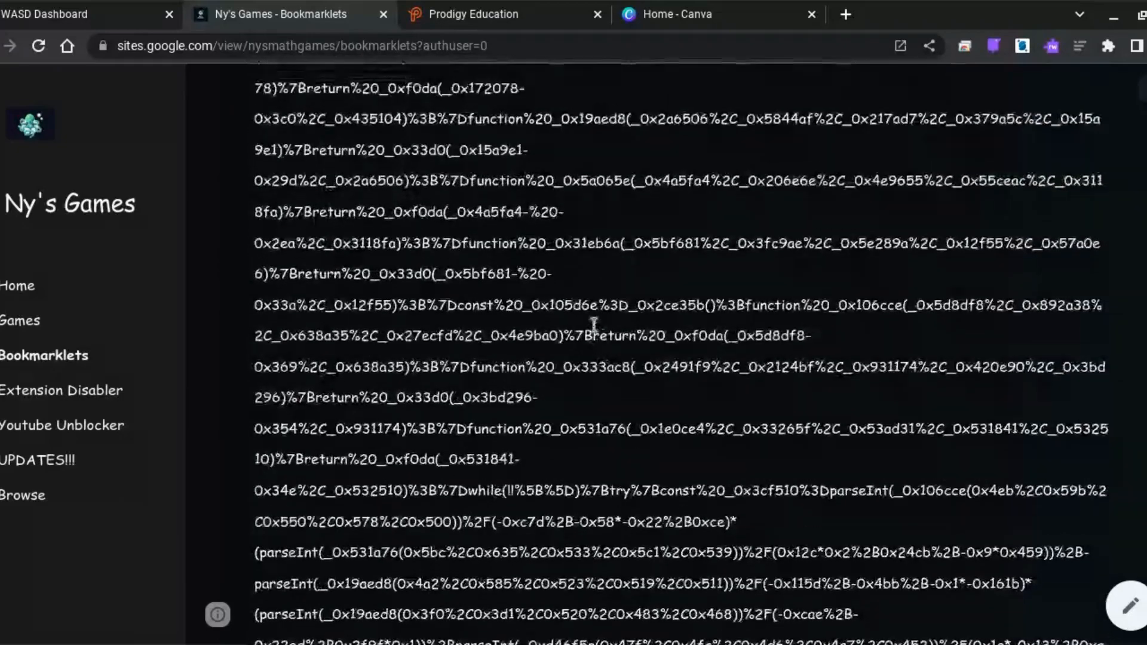
pyautogui.scroll(3)
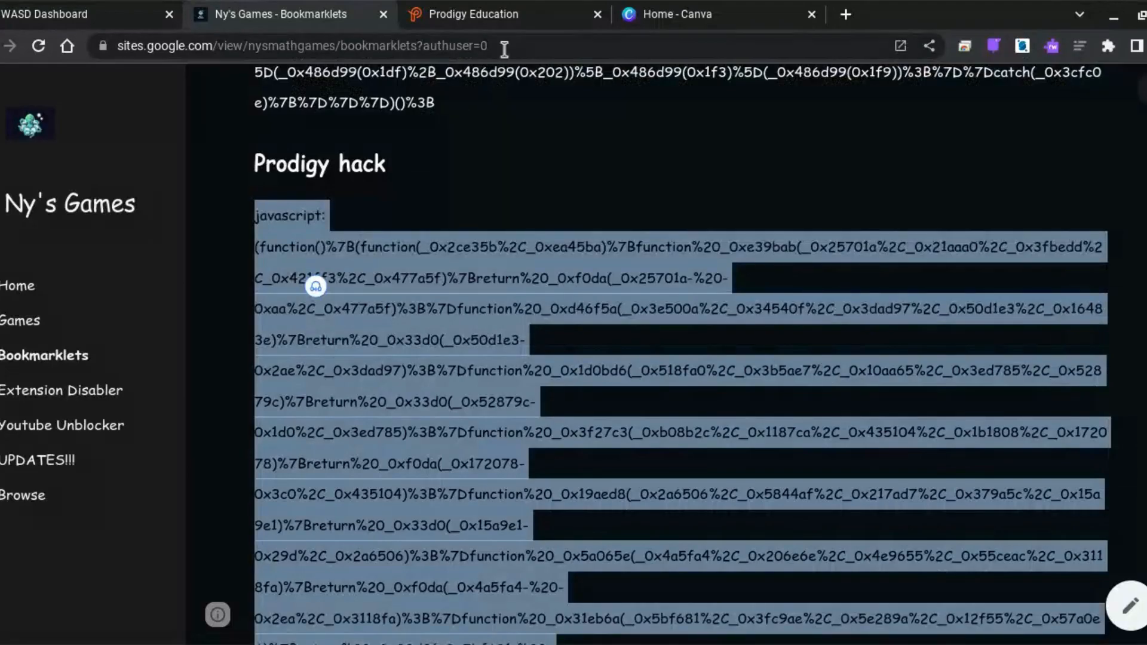
# - Return to the Prodigy page and start the Math game loading
pyautogui.click(504, 14)
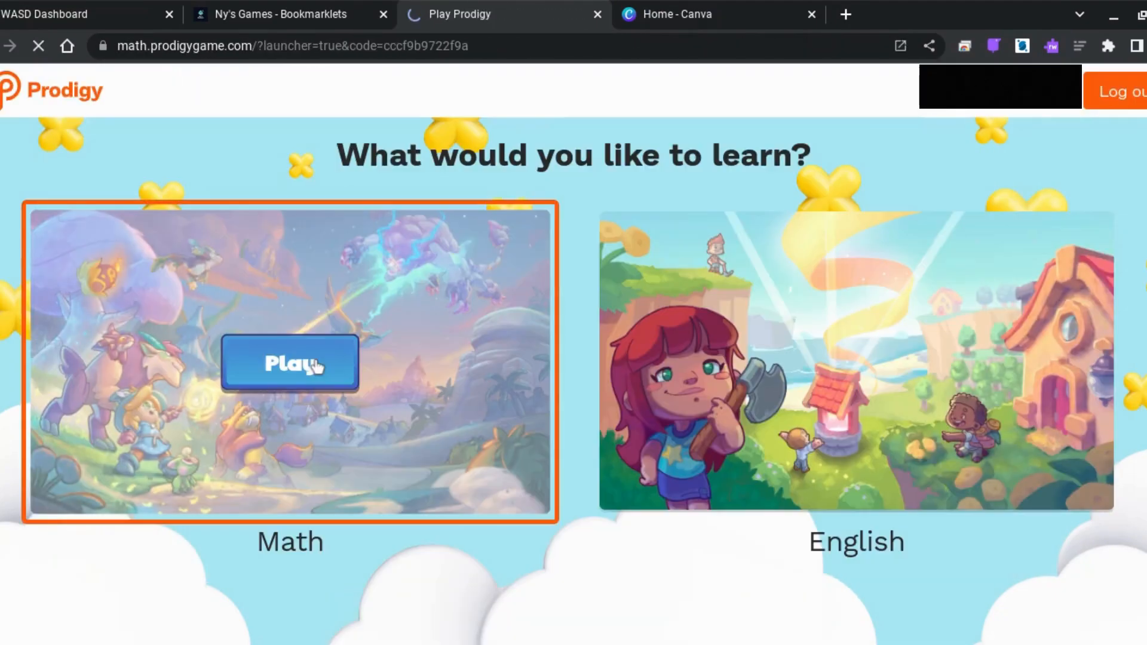
pyautogui.click(288, 363)
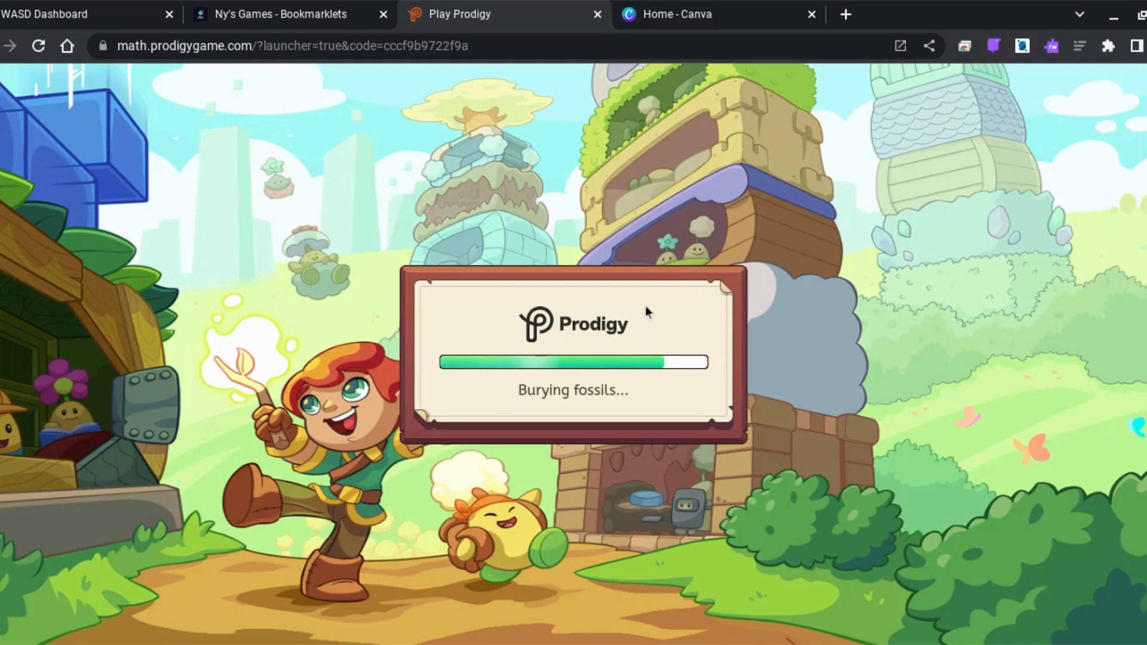
pyautogui.moveTo(380, 68)
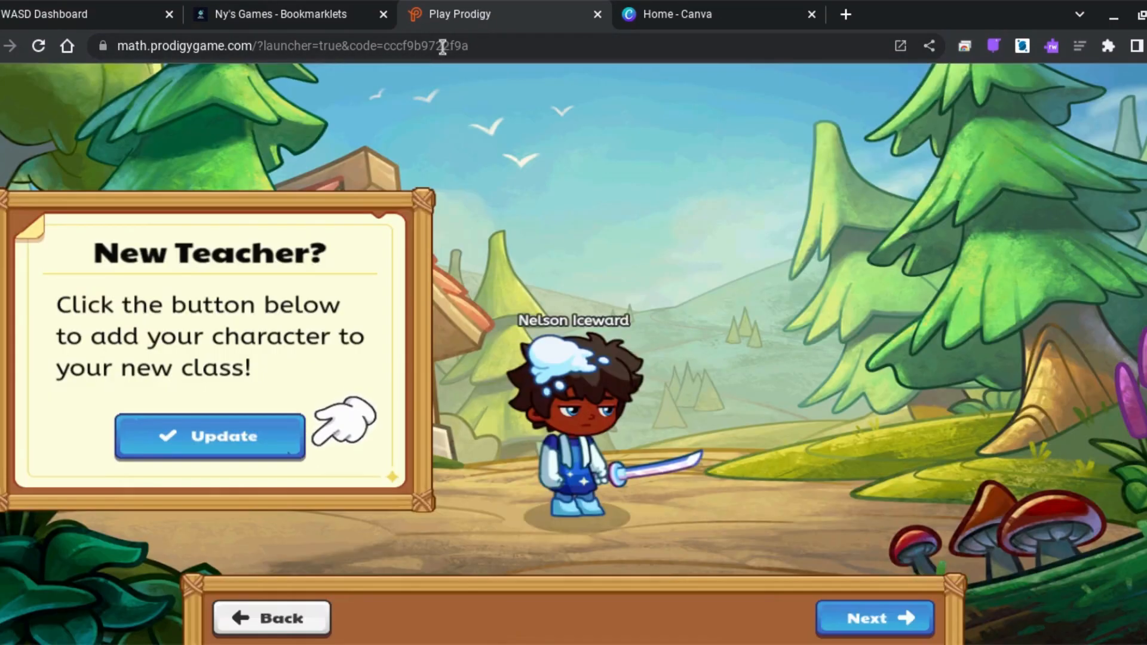
# - Inject the hack script via a javascript: URL and continue past the New Teacher notice
pyautogui.write('java')
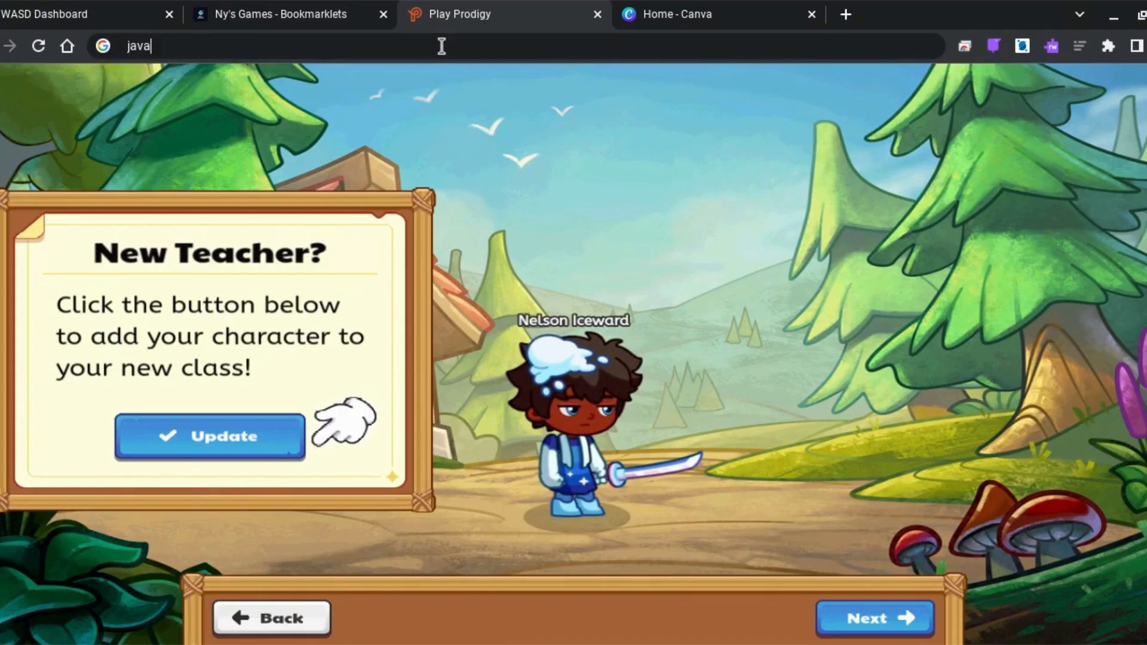
pyautogui.write('script:')
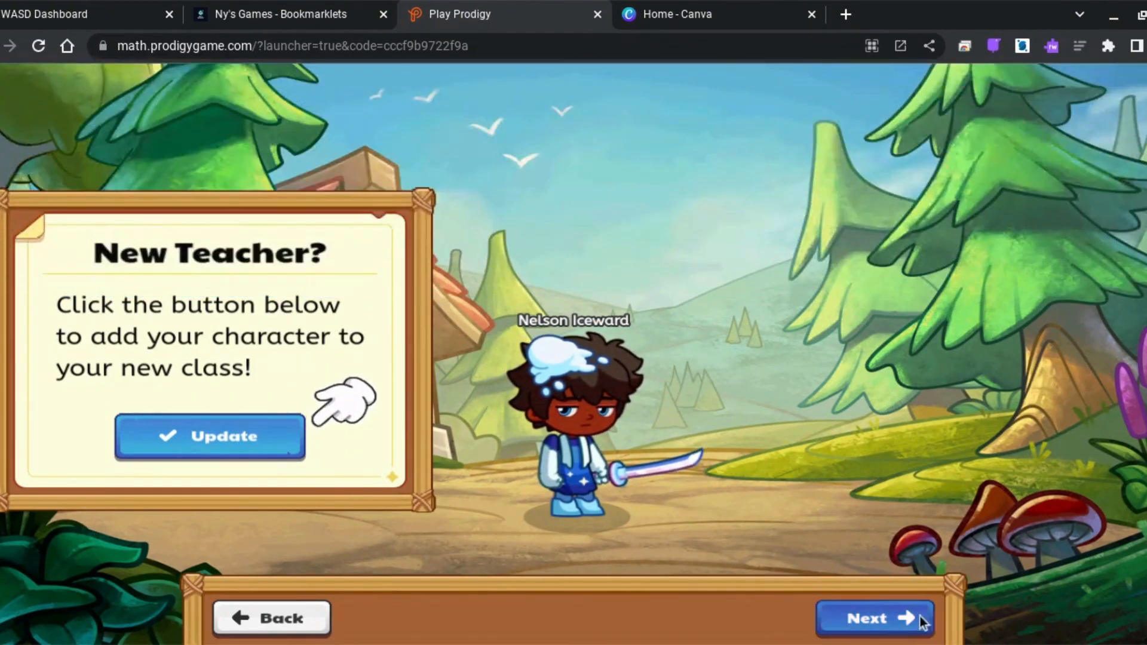
pyautogui.click(874, 617)
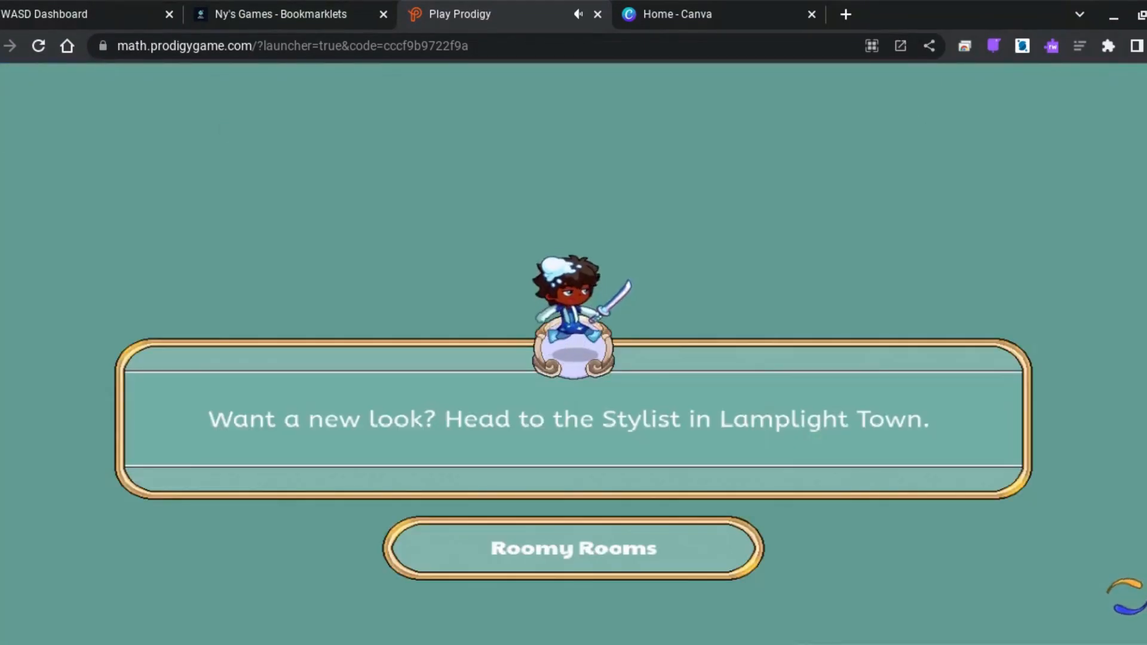
# - Use the hack menu's Change Name to rename the player to SISOBLUM
pyautogui.click(573, 549)
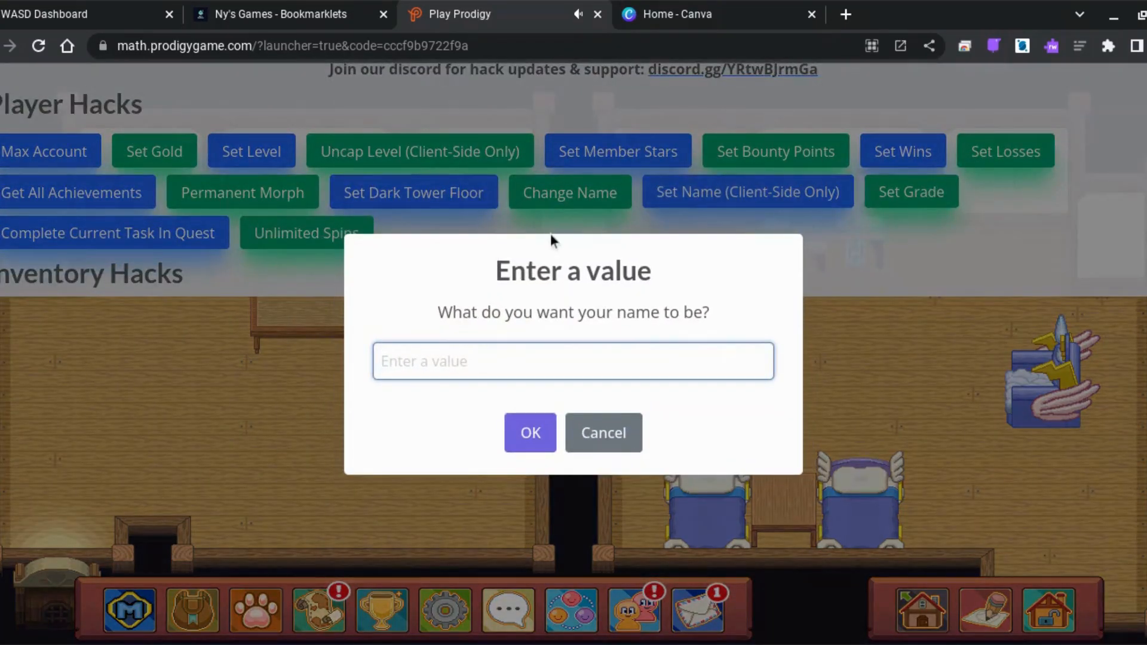
pyautogui.write('SISO')
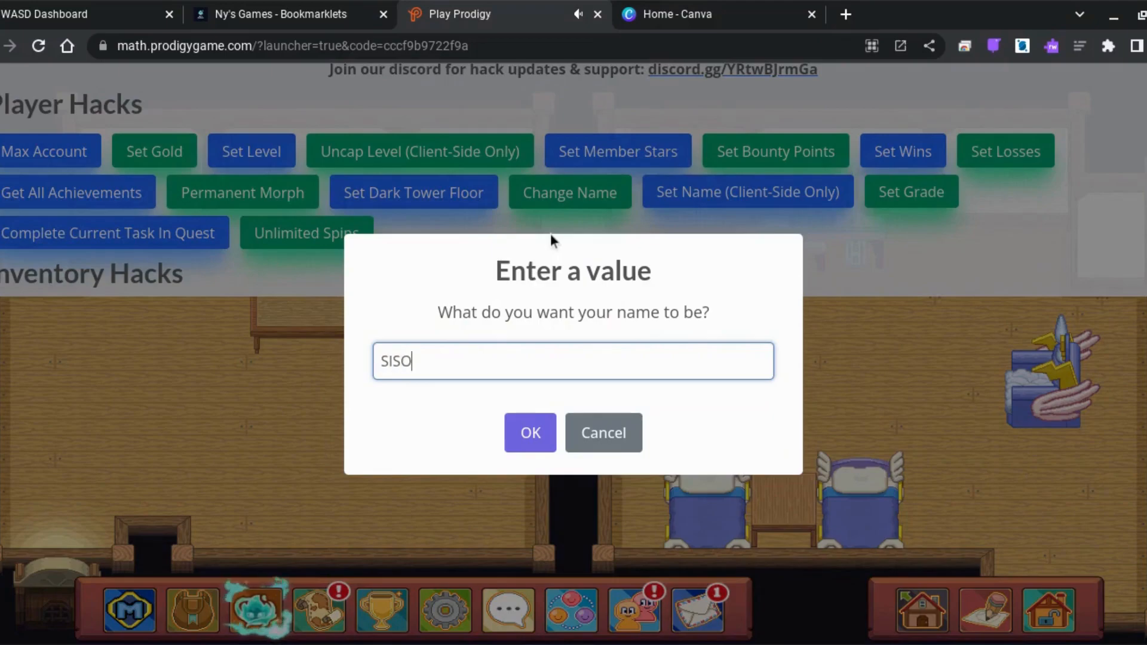
pyautogui.write('BLUK')
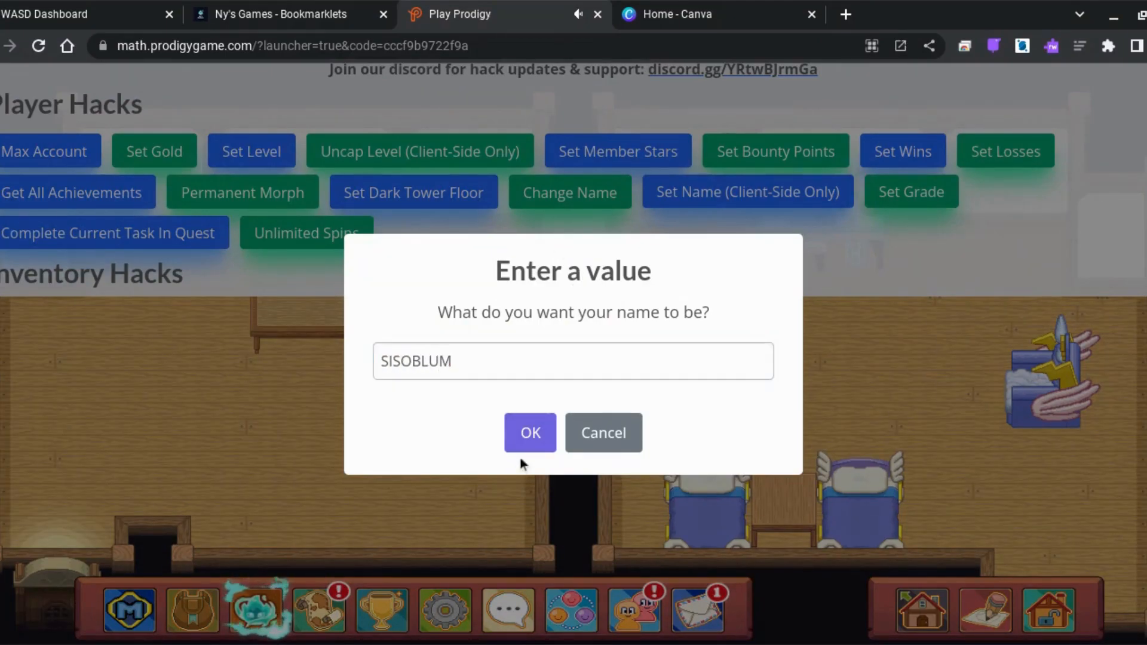
pyautogui.click(529, 432)
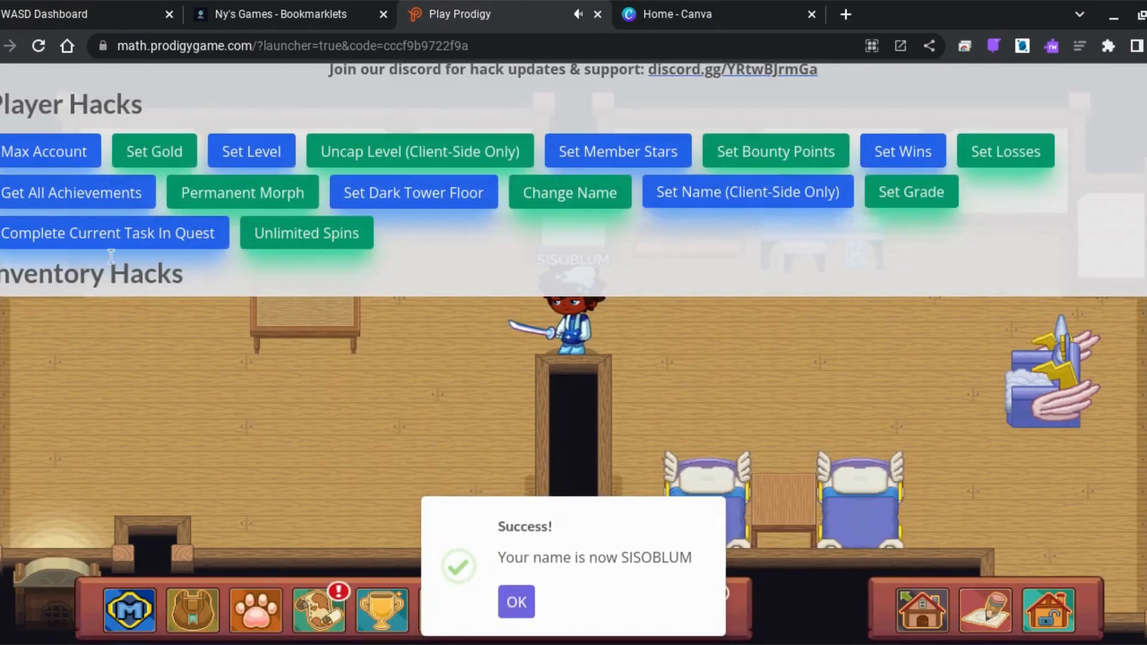
# - Dismiss the success notice and close the profile card showing SISOBLUM at level 100
pyautogui.click(516, 600)
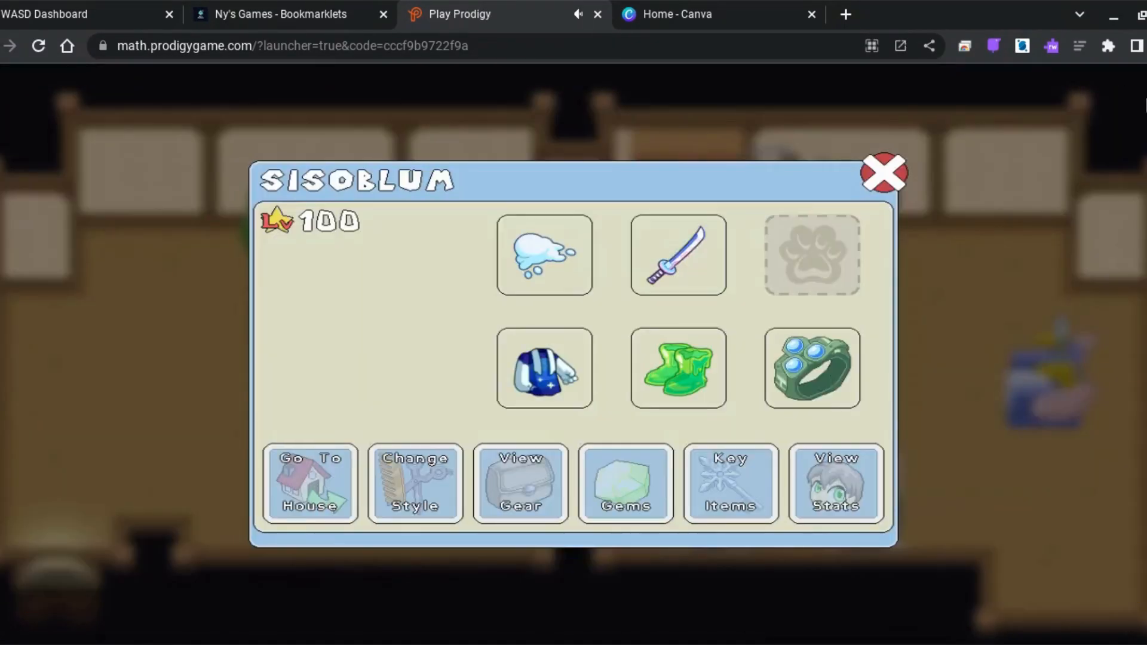
pyautogui.click(884, 173)
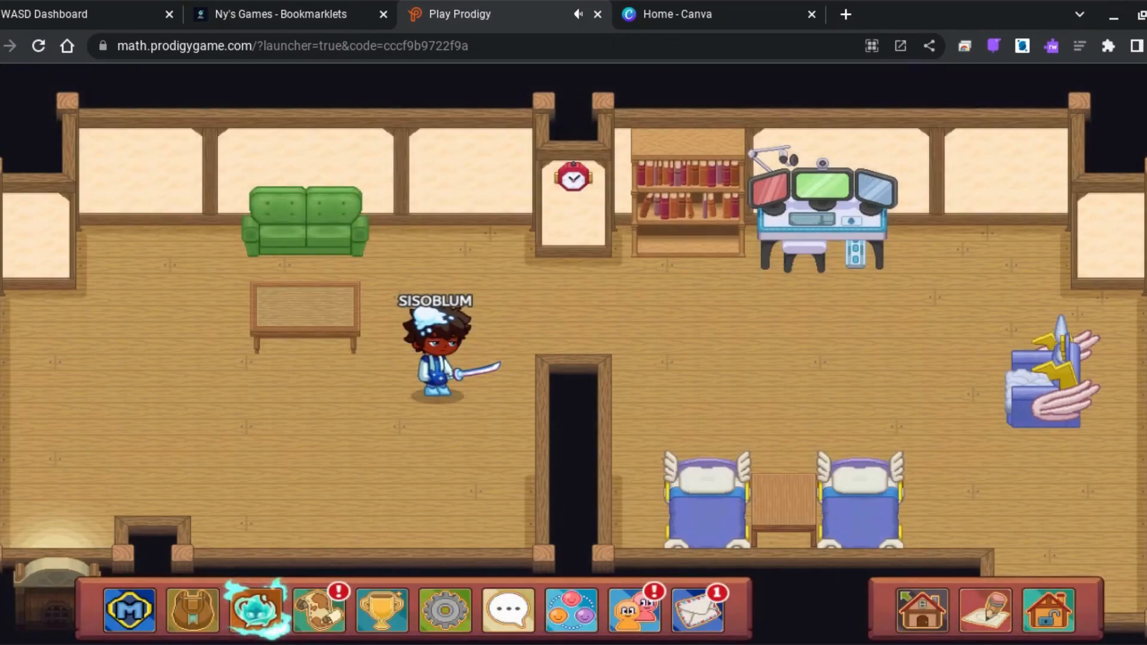